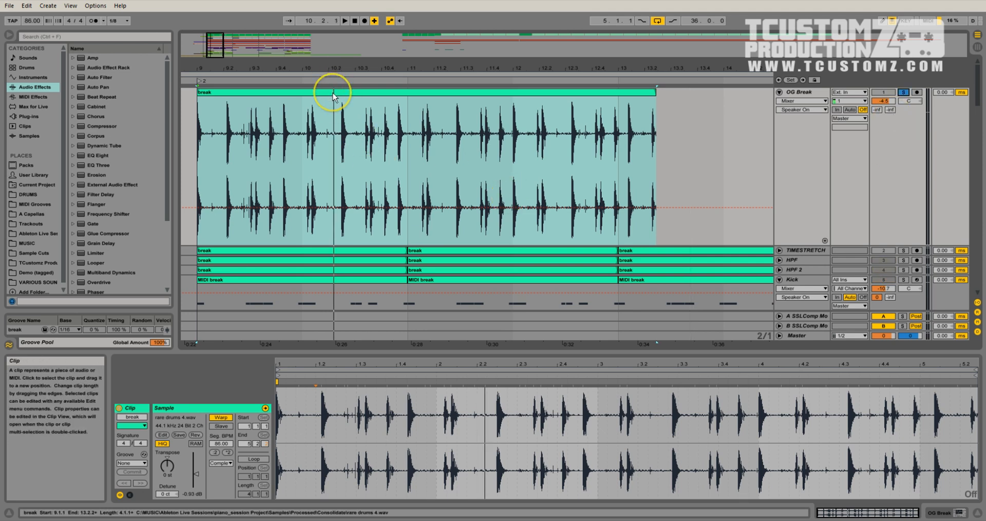
Select the whole break clip, disable Warp, and nudge Transpose up then back to 0 st.
click(333, 93)
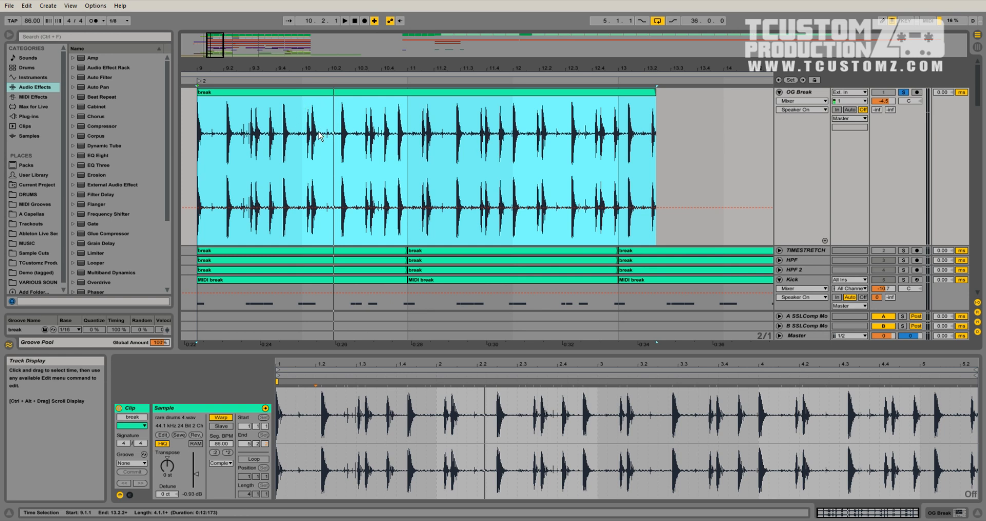
mouse_move(390, 228)
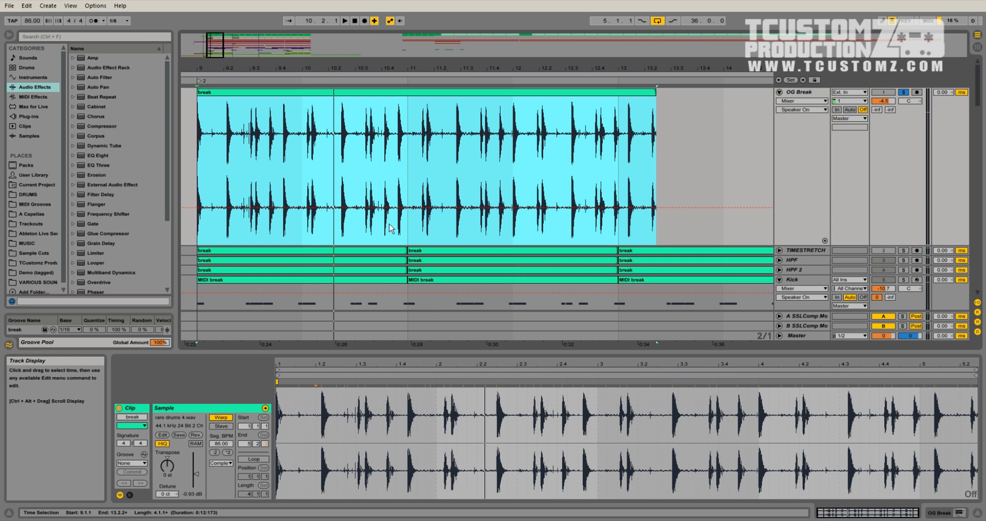
click(344, 20)
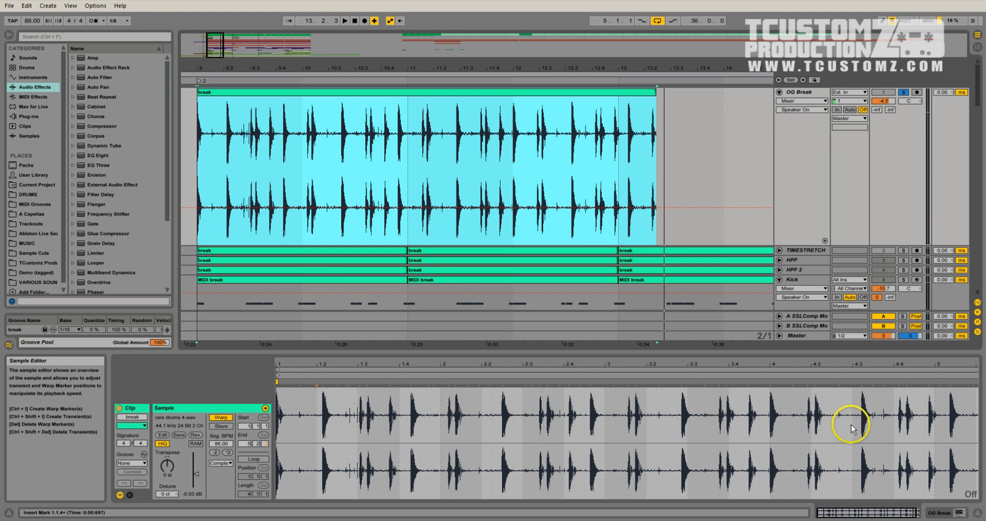
mouse_move(466, 421)
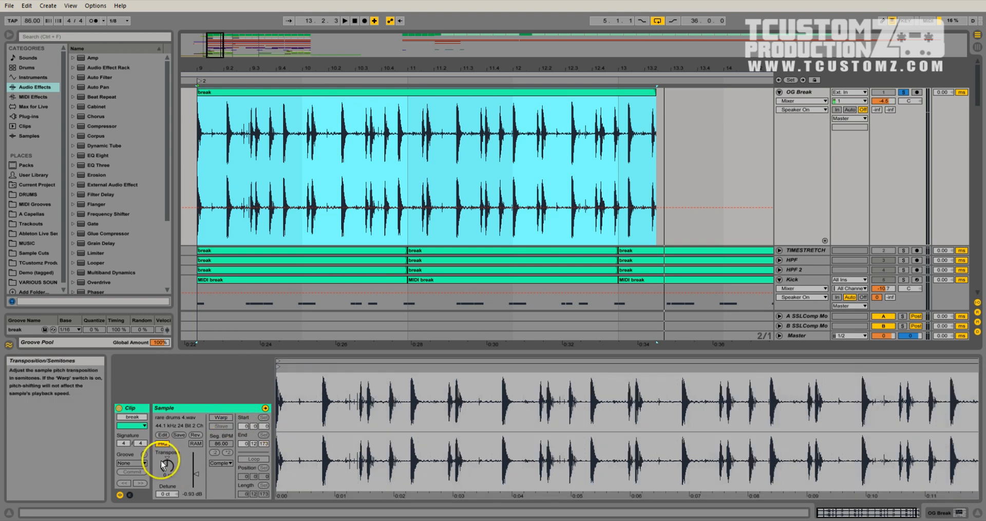
click(162, 444)
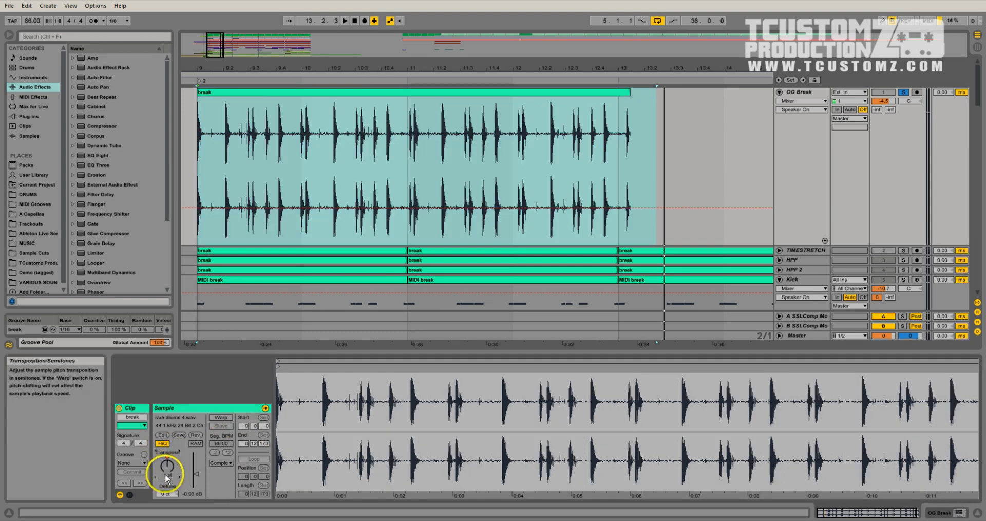
drag(168, 467, 170, 462)
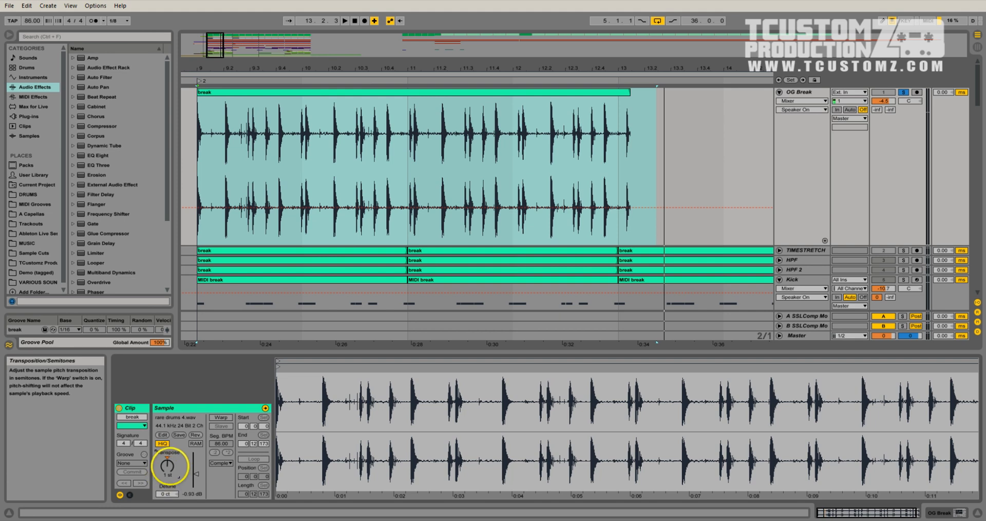
drag(169, 465, 169, 471)
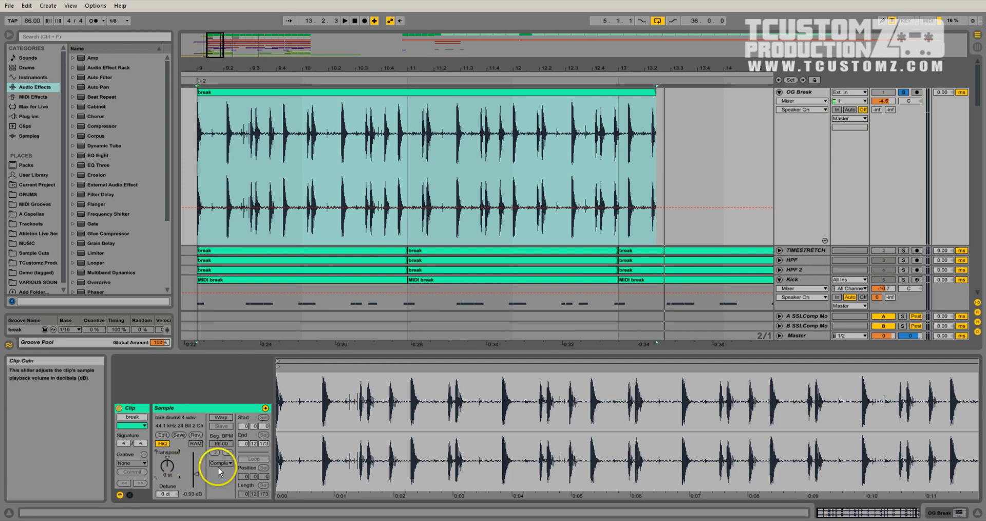
Re-enable Warp on the break and drag new warp markers onto the beat grid.
click(220, 417)
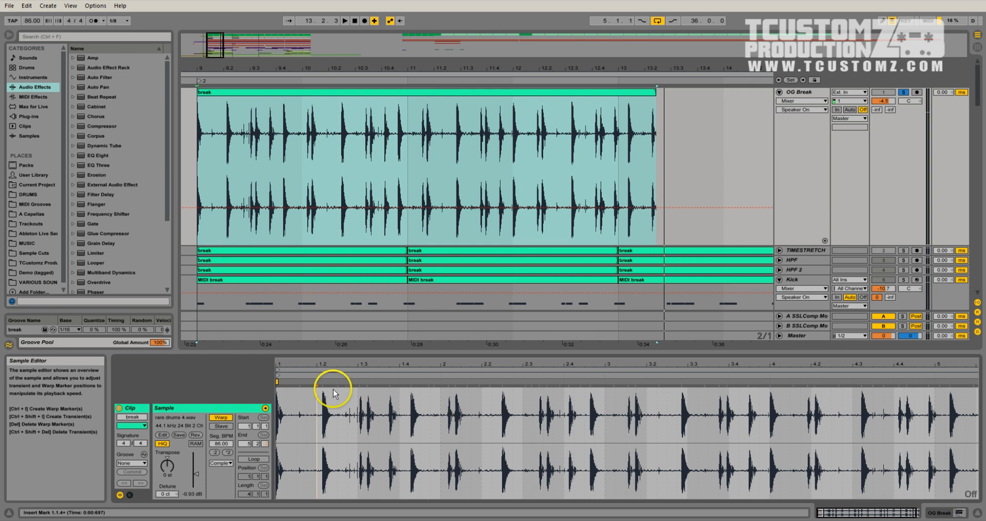
click(317, 390)
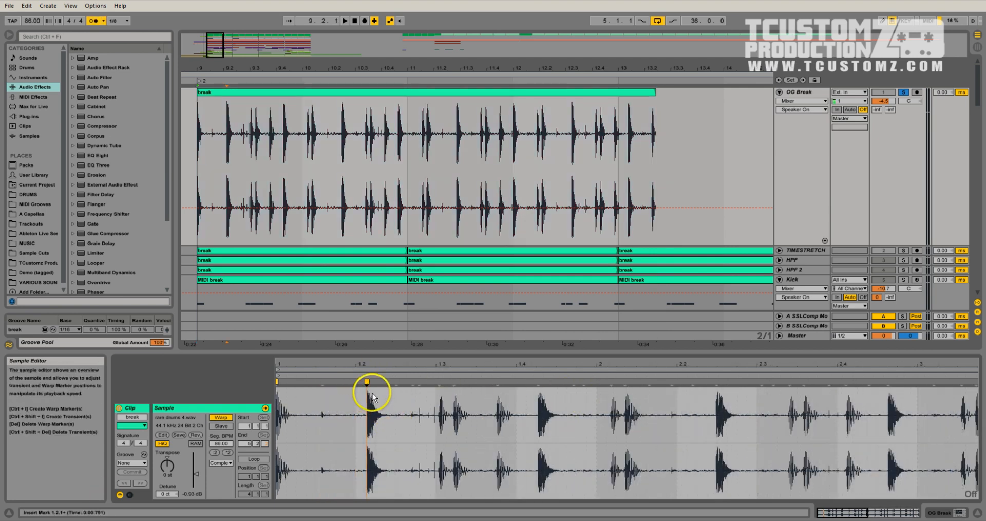
drag(367, 381, 354, 379)
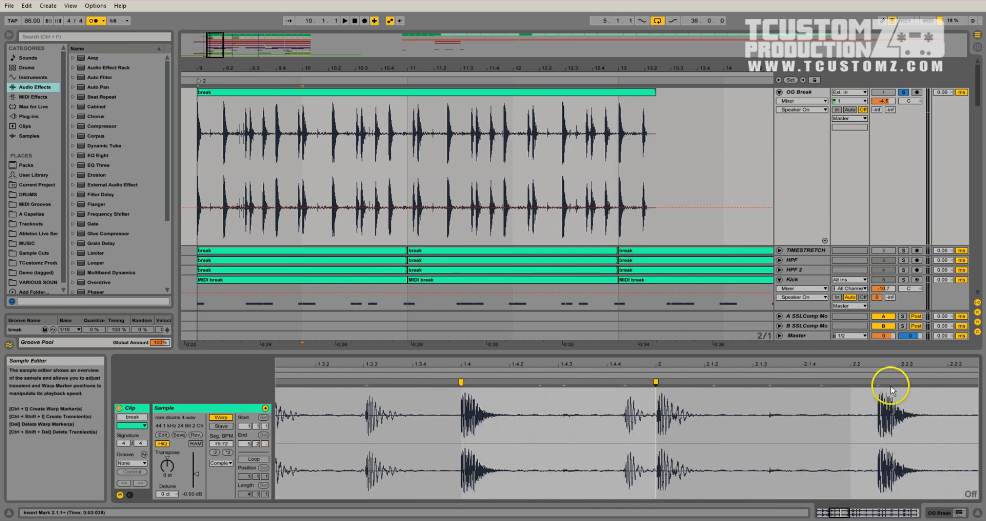
drag(890, 384, 854, 384)
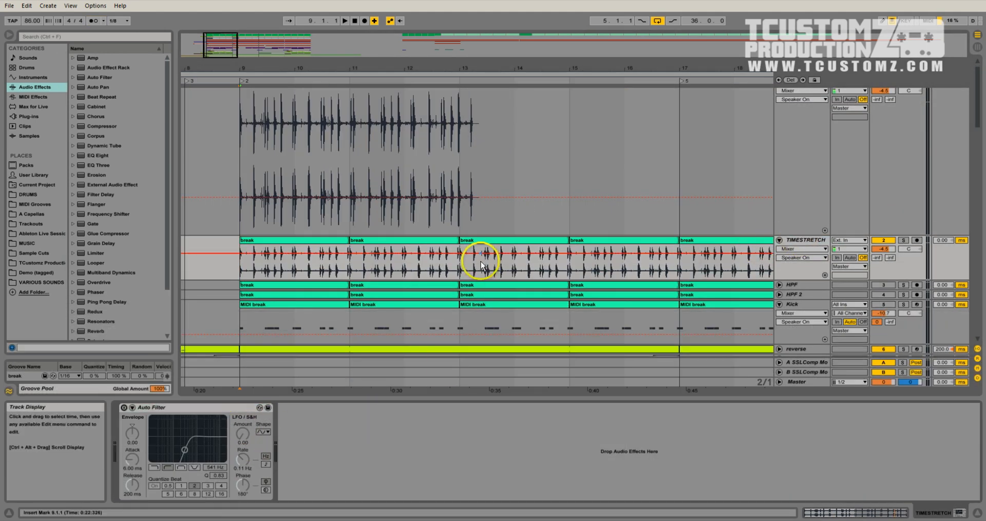
mouse_move(597, 223)
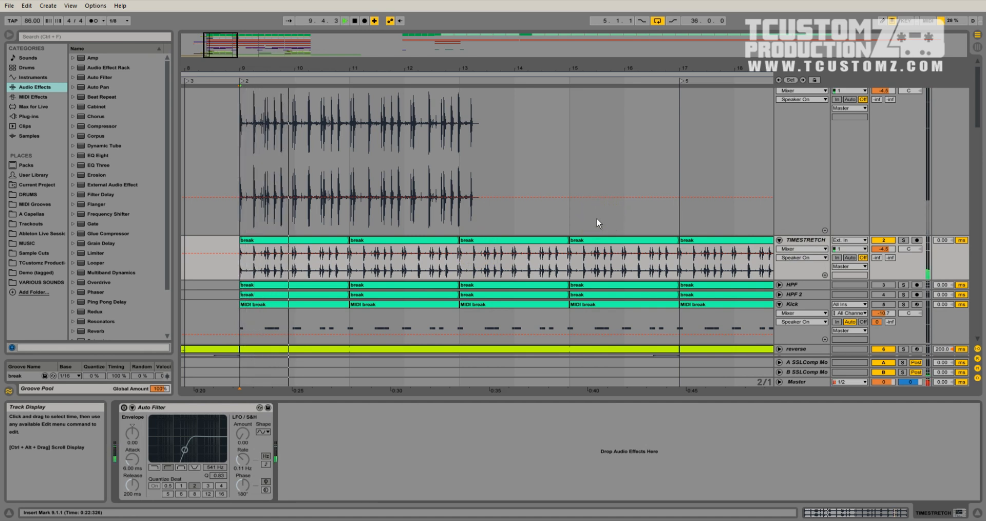
Select a time-stretched break clip and scroll down to the reverse and snare tracks.
click(597, 240)
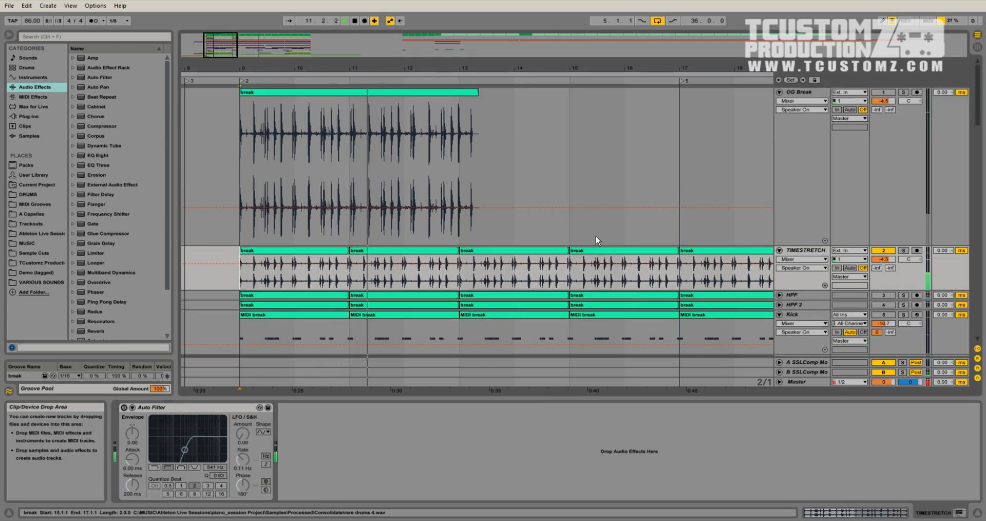
scroll(down, 3)
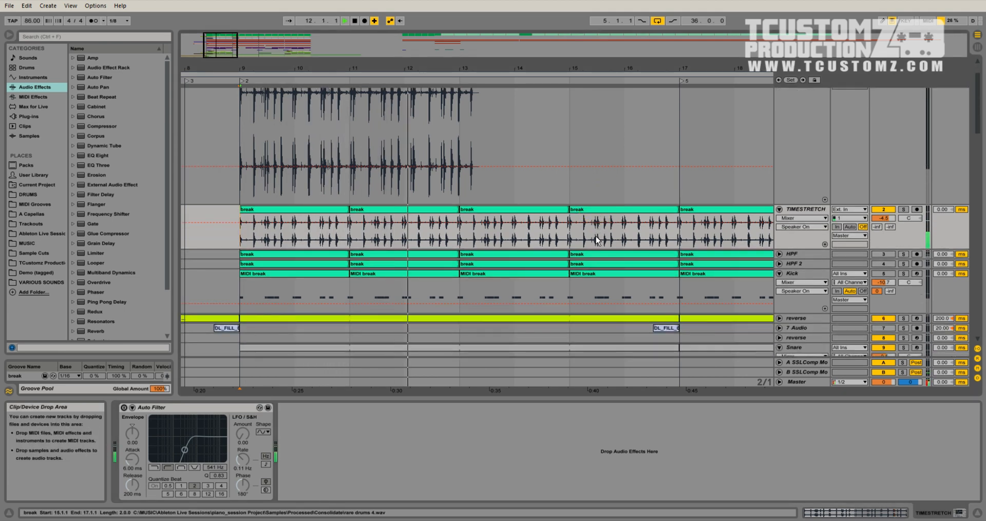
click(467, 230)
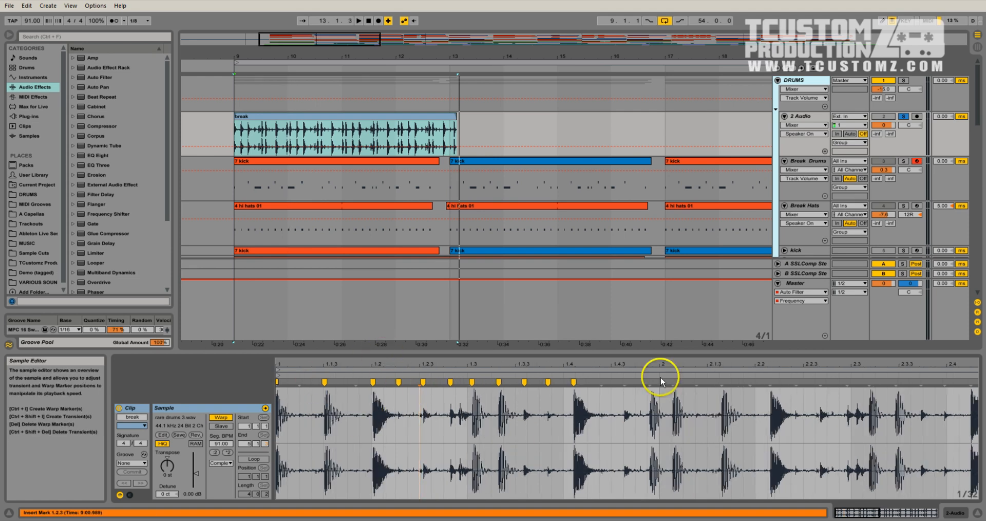
mouse_move(276, 381)
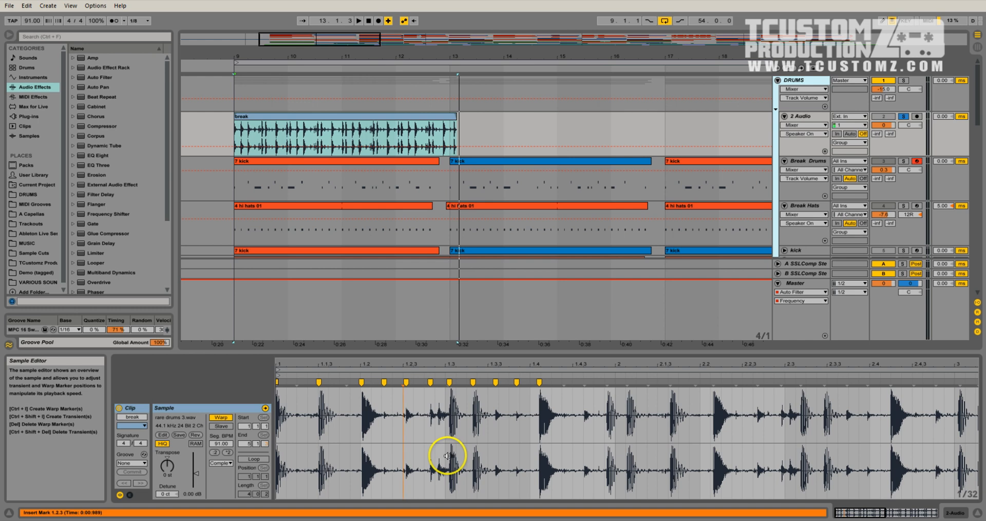
mouse_move(319, 383)
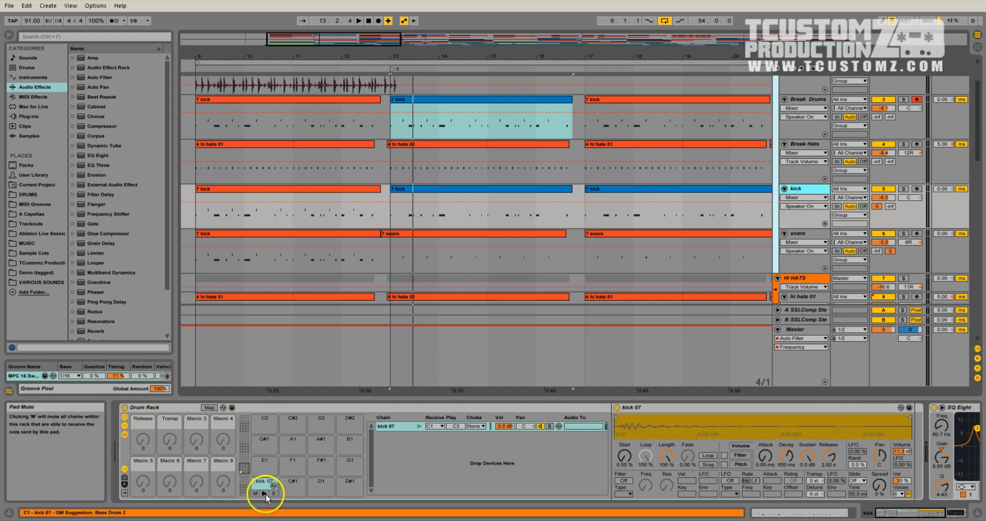
mouse_move(263, 493)
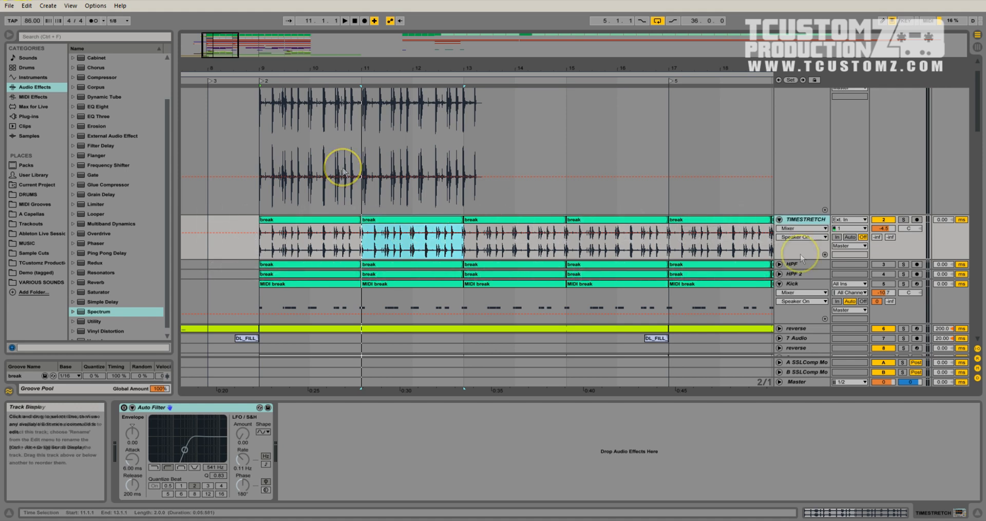
Solo the HPF break layer and sweep its Auto Filter high-pass cutoff upward.
click(791, 264)
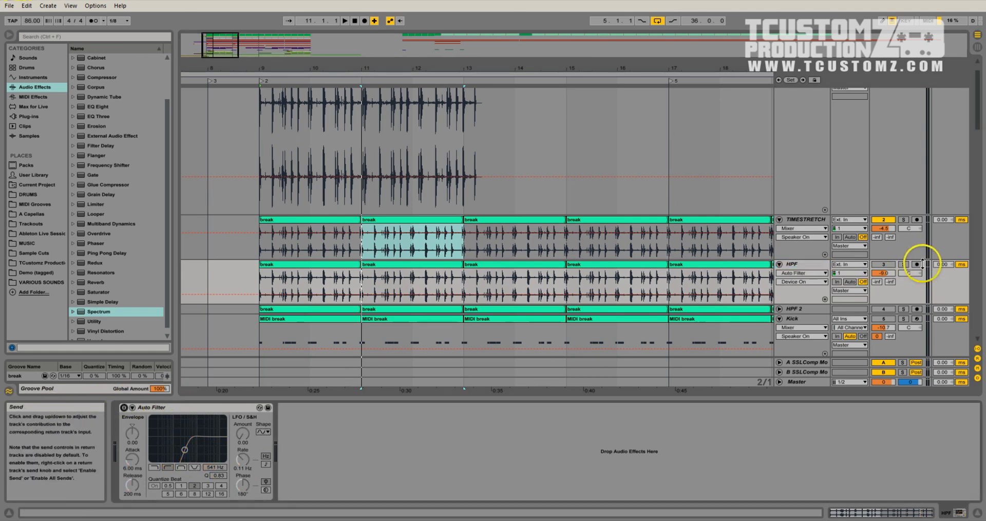
click(904, 264)
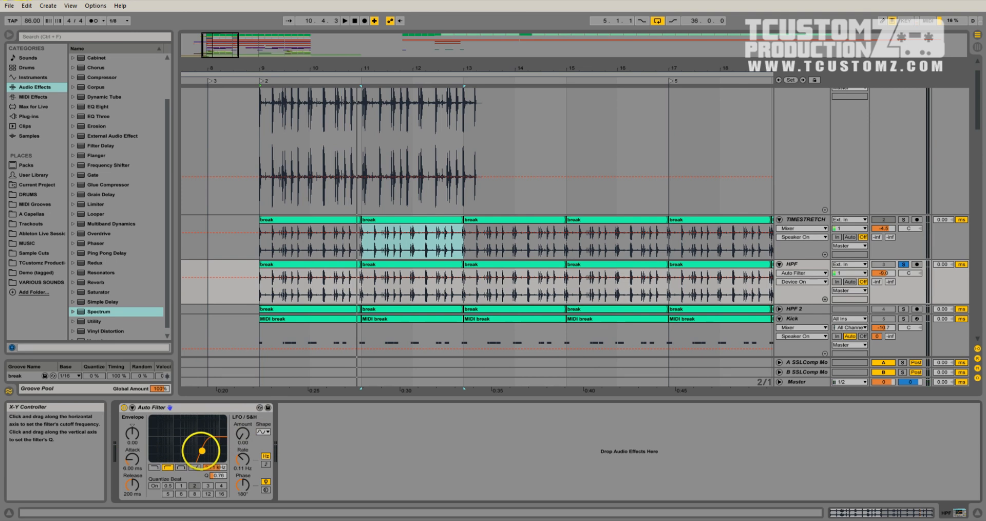
drag(217, 446, 200, 452)
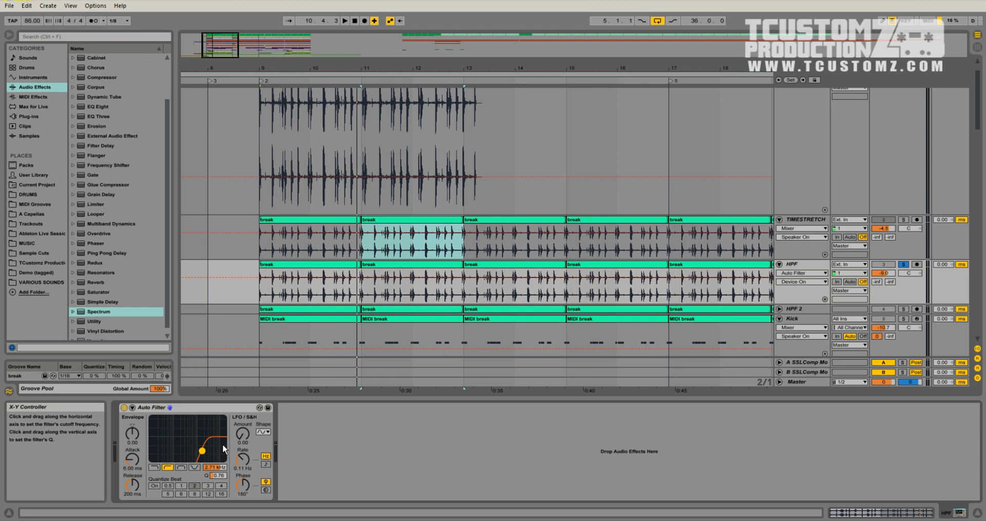
mouse_move(225, 448)
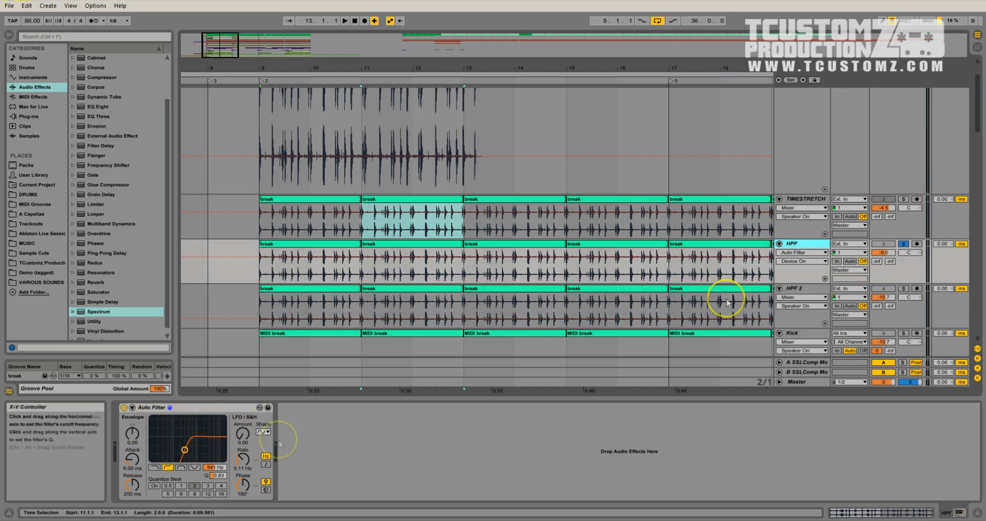
mouse_move(591, 323)
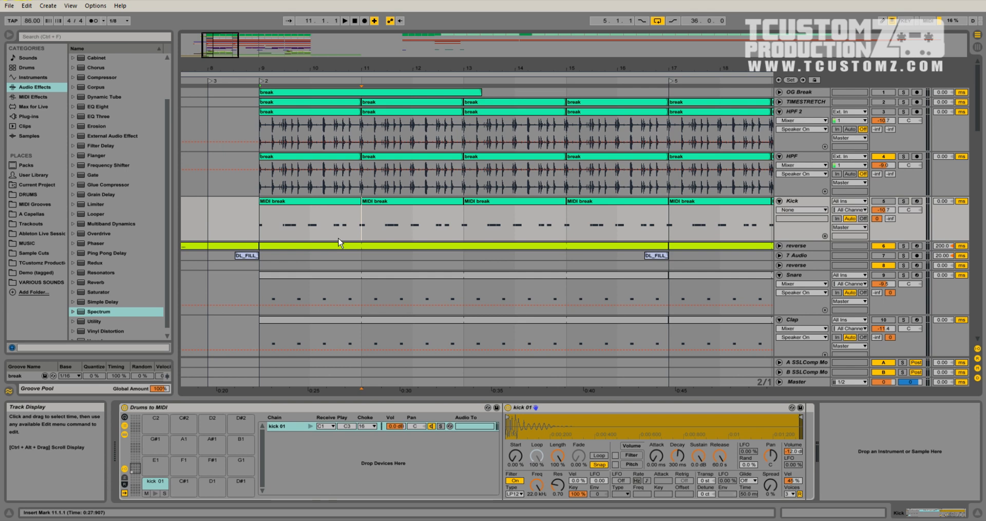
Set the HPF track's automation to Mixer > Track Panning and show its Auto Filter.
click(278, 426)
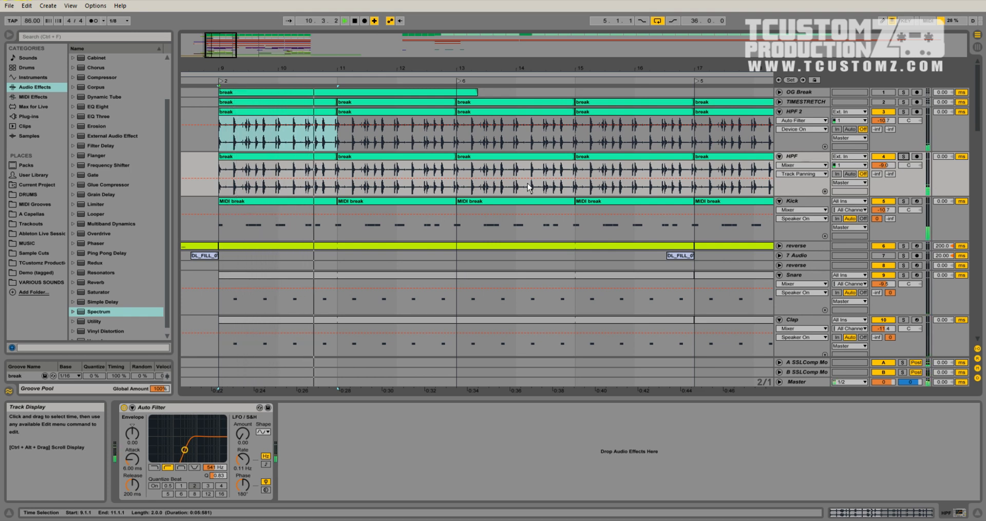
click(409, 112)
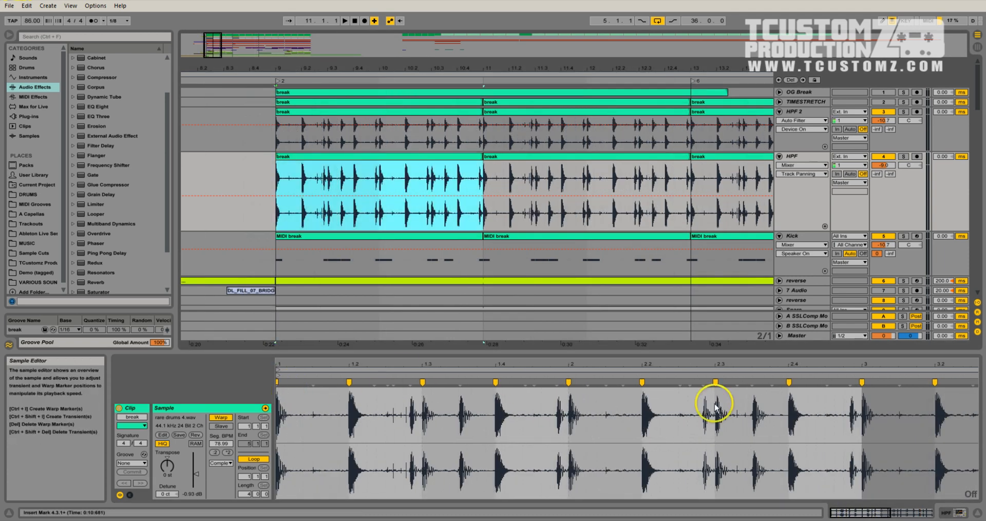
Open the HPF break clip's context menu to extract its groove as break-1.
right_click(384, 170)
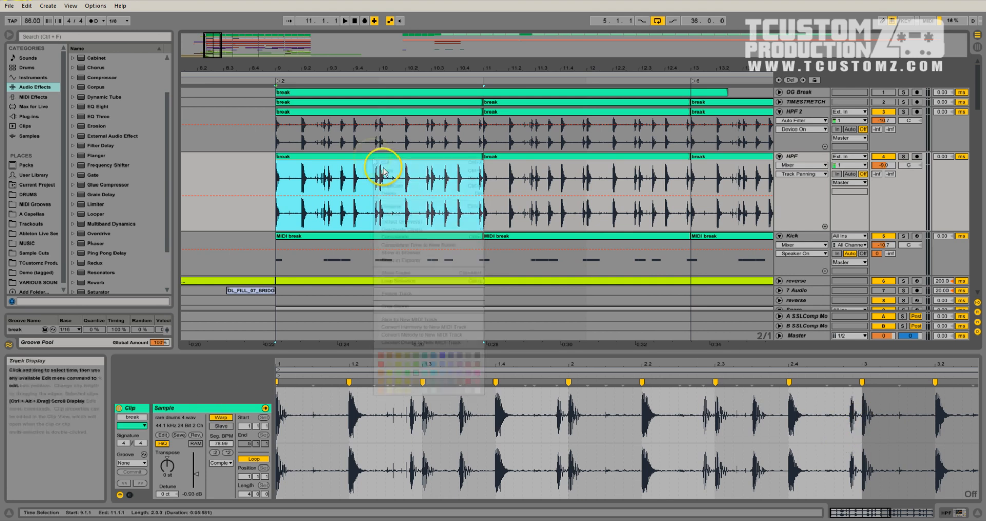
right_click(378, 157)
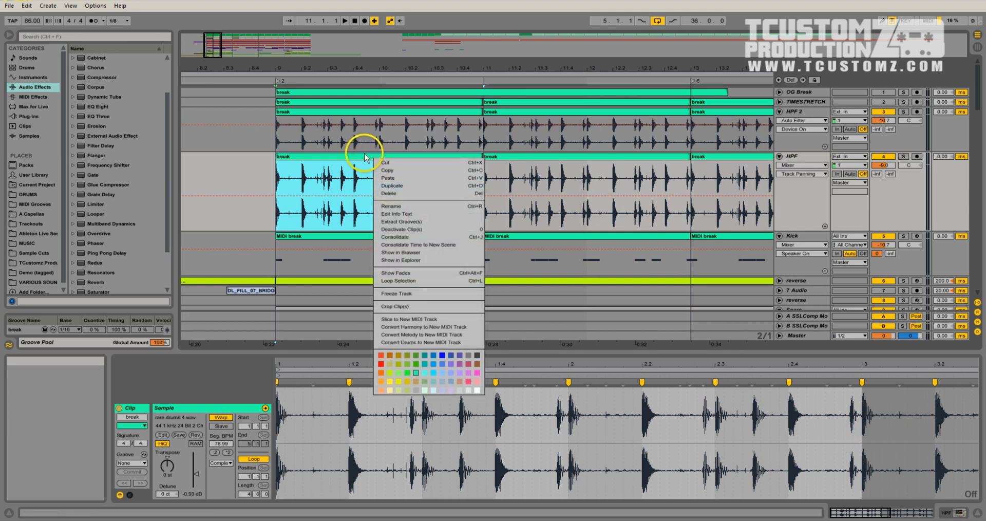
mouse_move(403, 225)
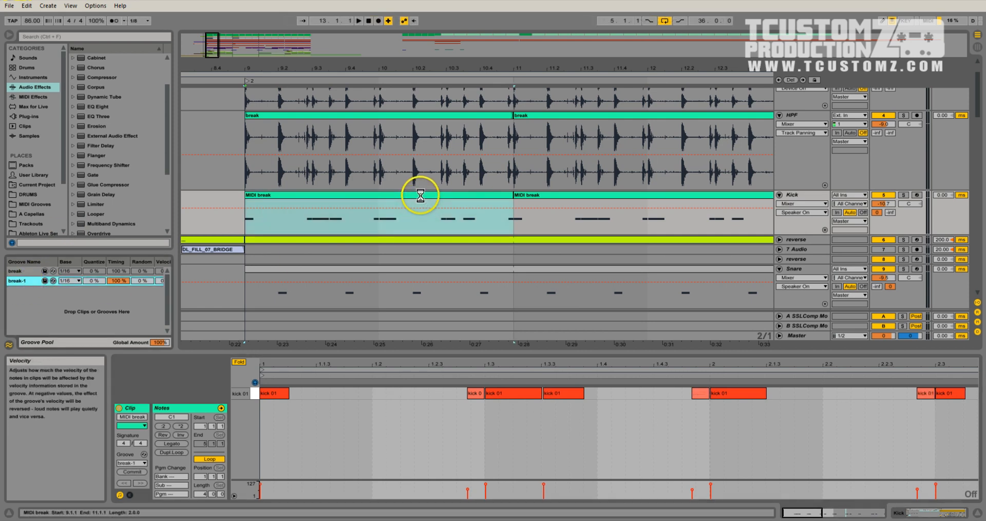
Select the Kick MIDI break clip and assign it the break-1 groove.
click(132, 463)
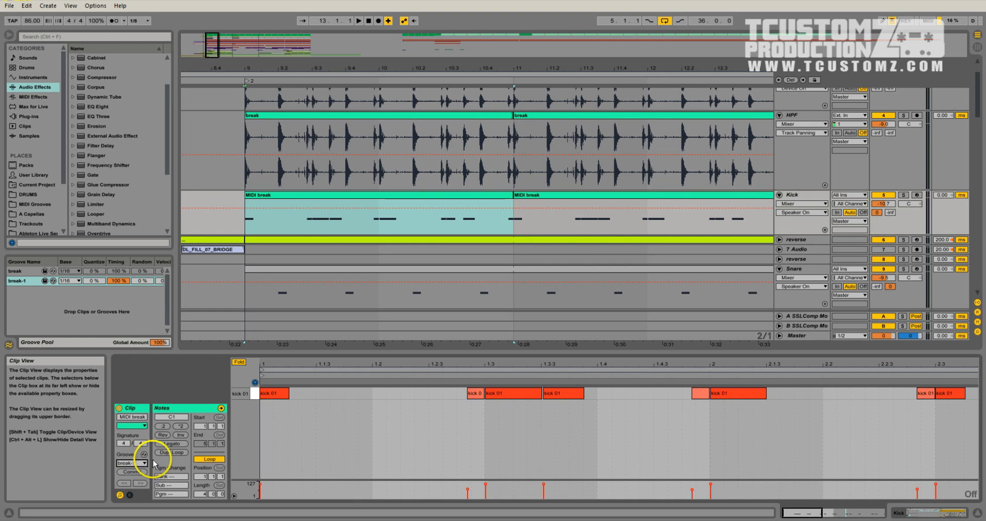
click(132, 463)
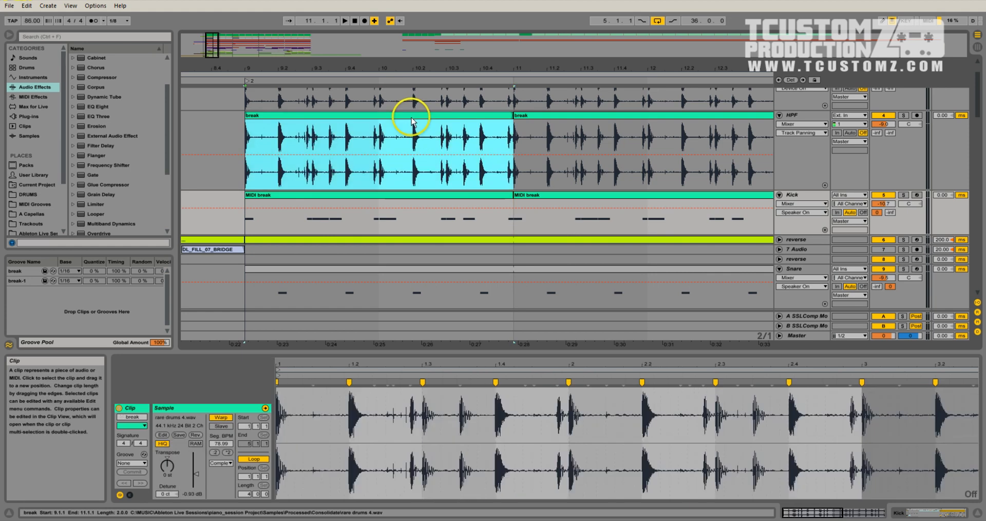
right_click(412, 120)
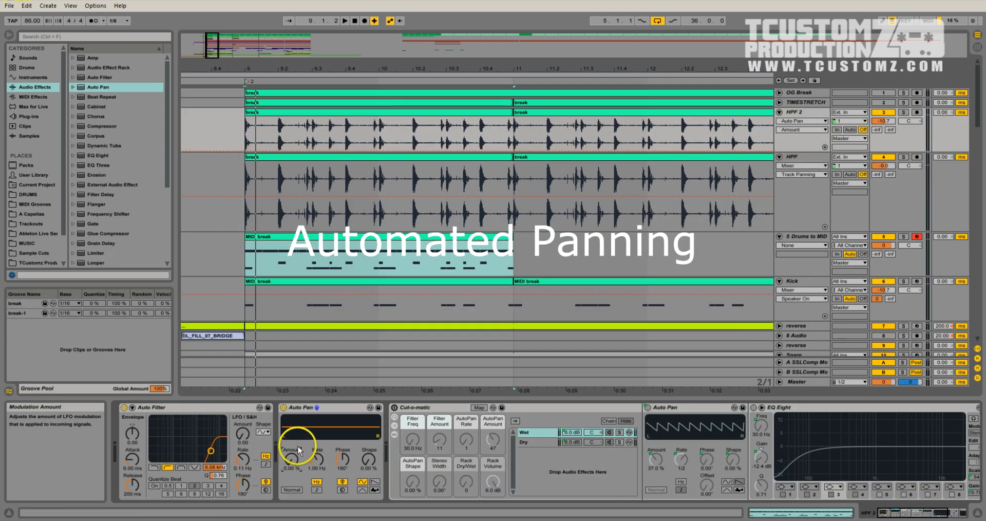
Set HPF 2's Auto Pan Amount to about 14% and Rate to 0.12 Hz.
drag(297, 446, 314, 459)
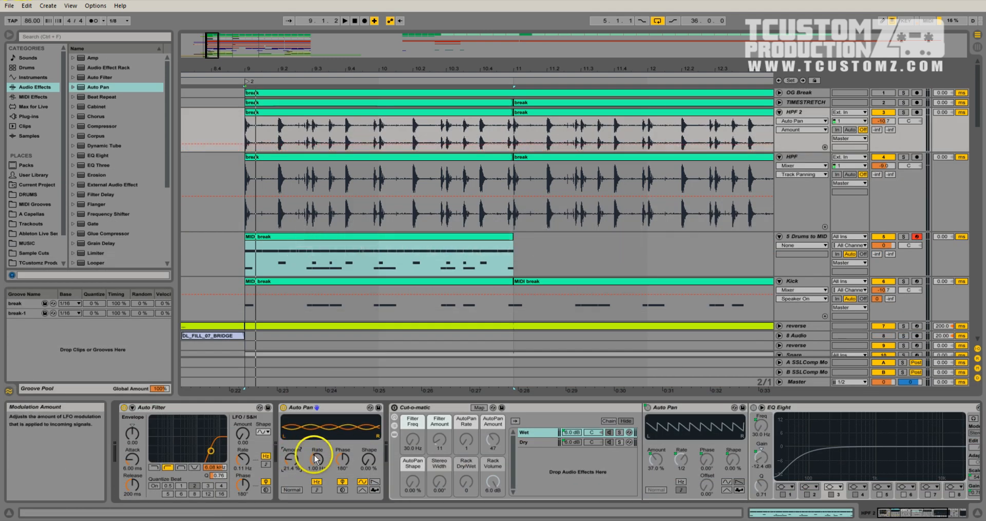
drag(292, 460, 293, 468)
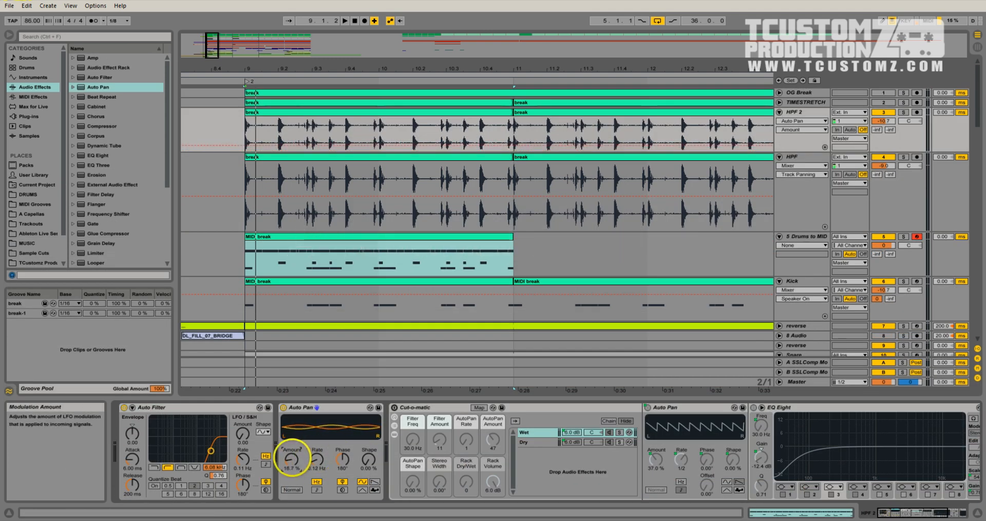
drag(291, 459, 348, 428)
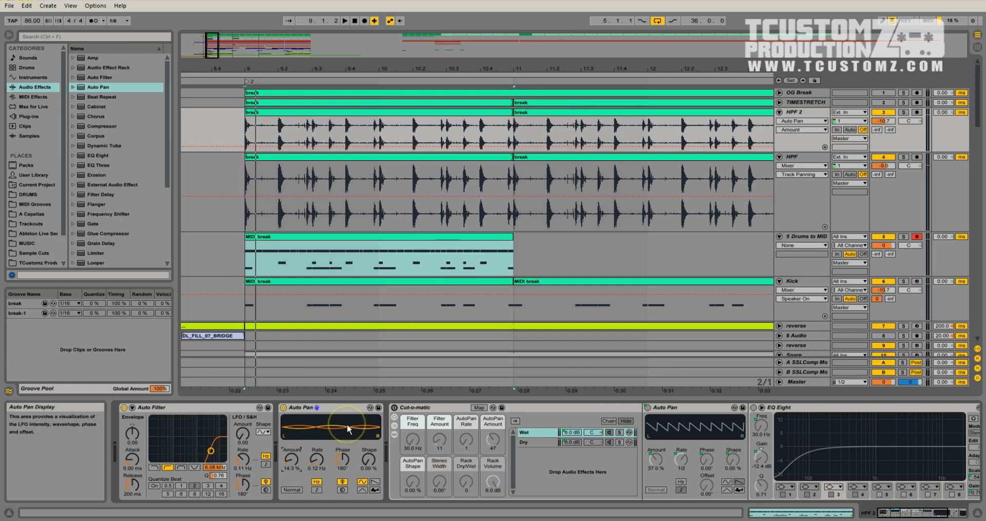